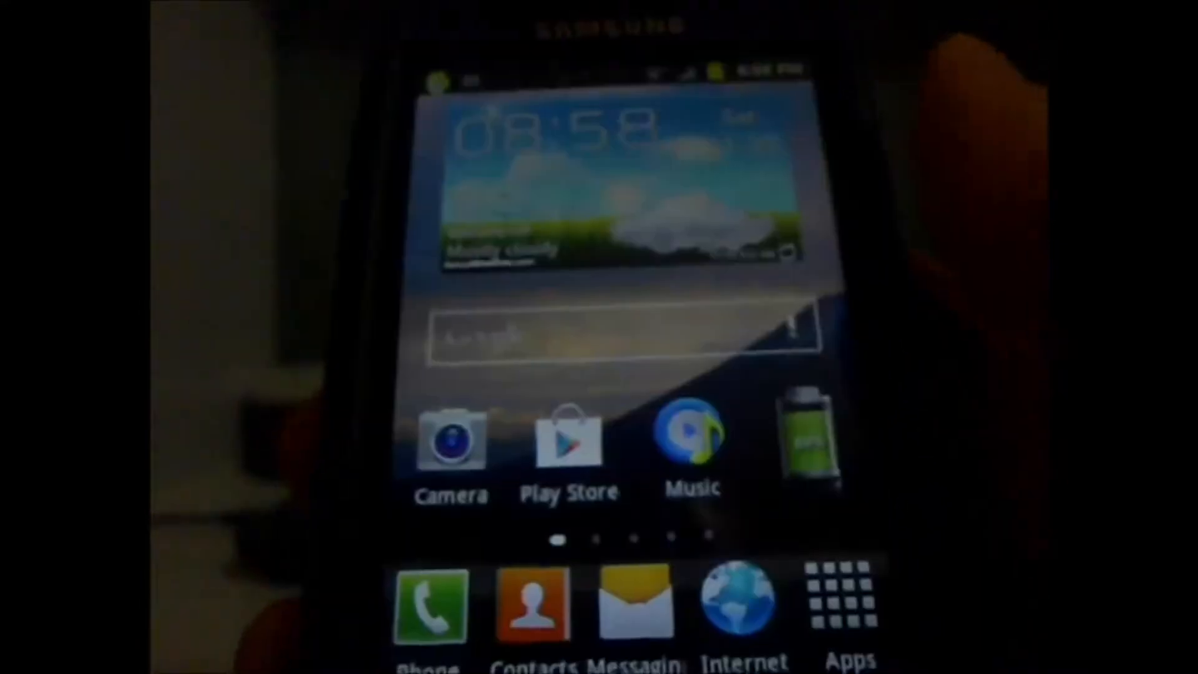
scroll("left", 3)
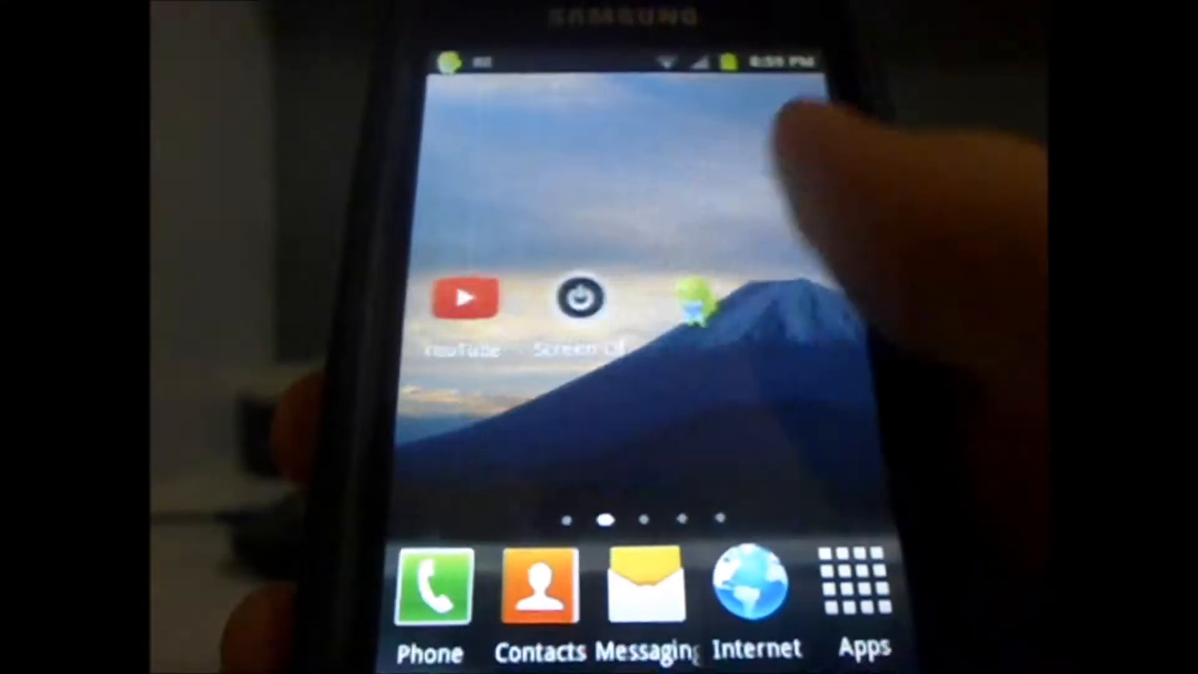